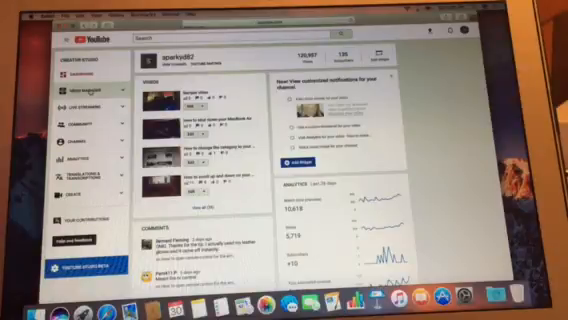
- Open Video Manager's uploaded videos list and show the Actions menu for Sample Video
click(77, 92)
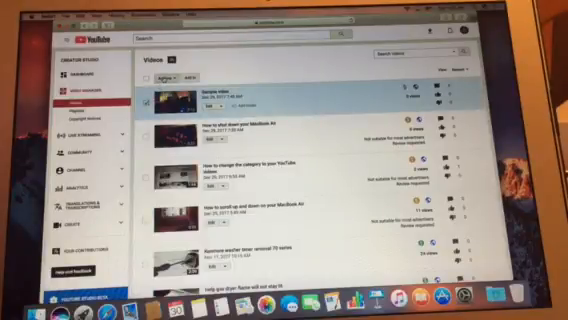
click(178, 78)
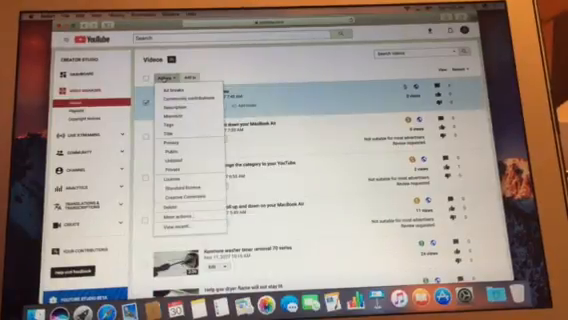